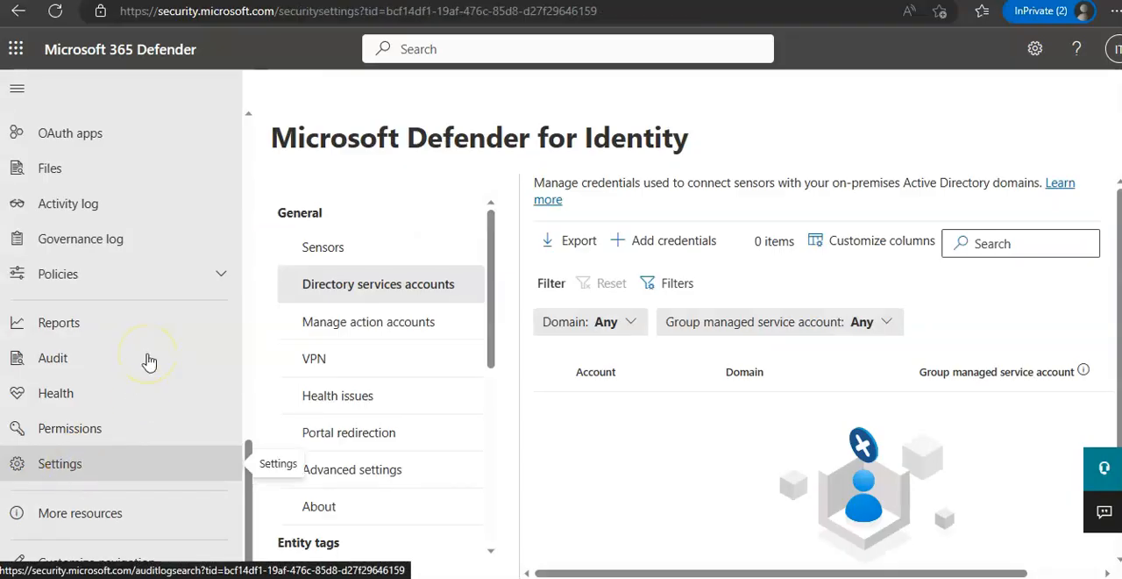
- Go to Settings, dismiss the sign-in error, and open the Identities sensors list (0 items)
click(60, 463)
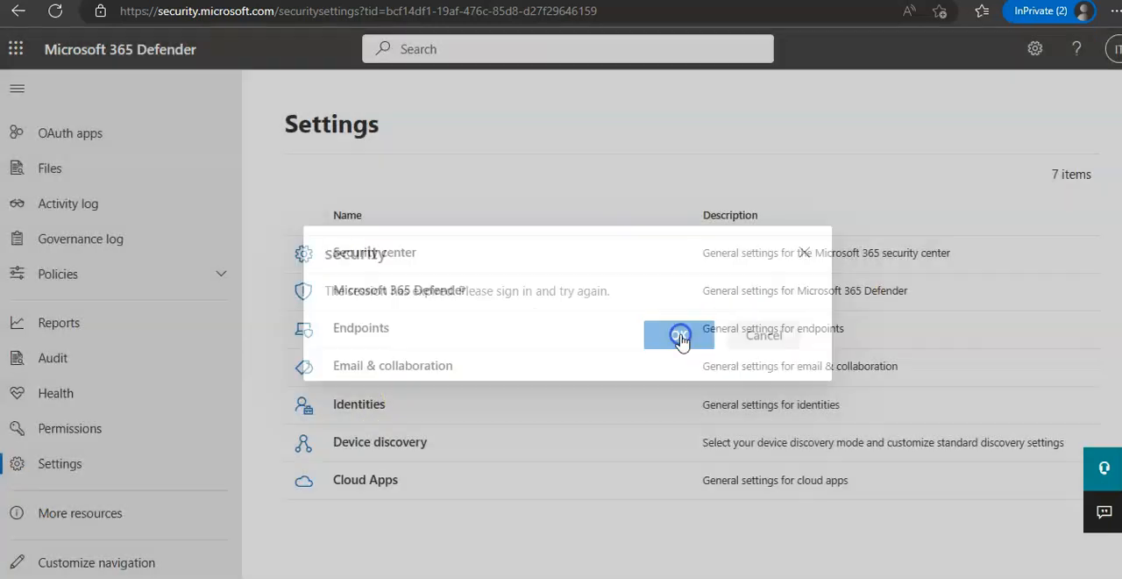
click(679, 336)
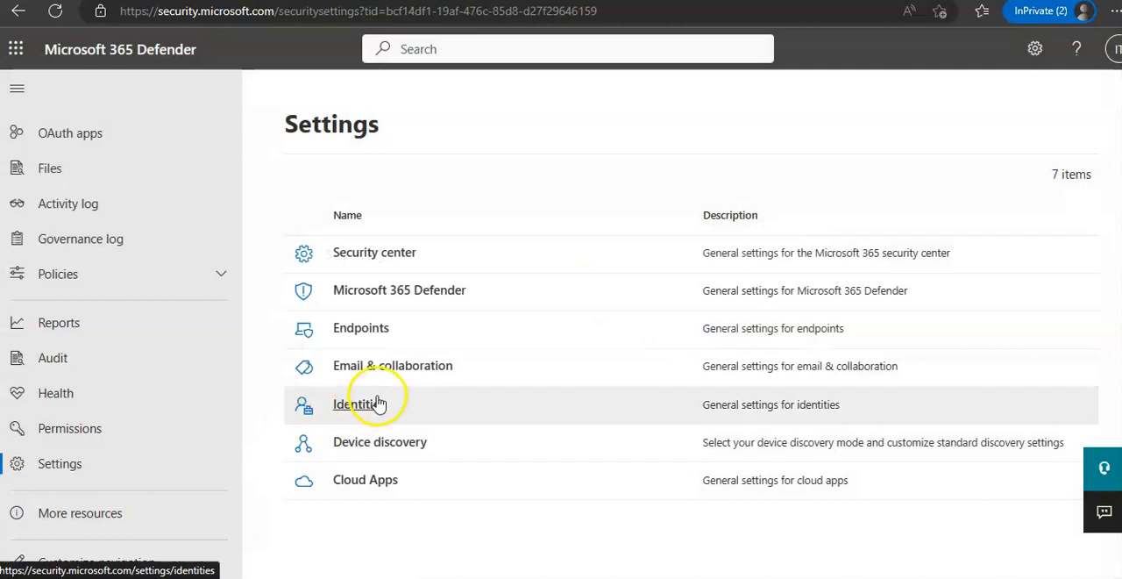
click(359, 404)
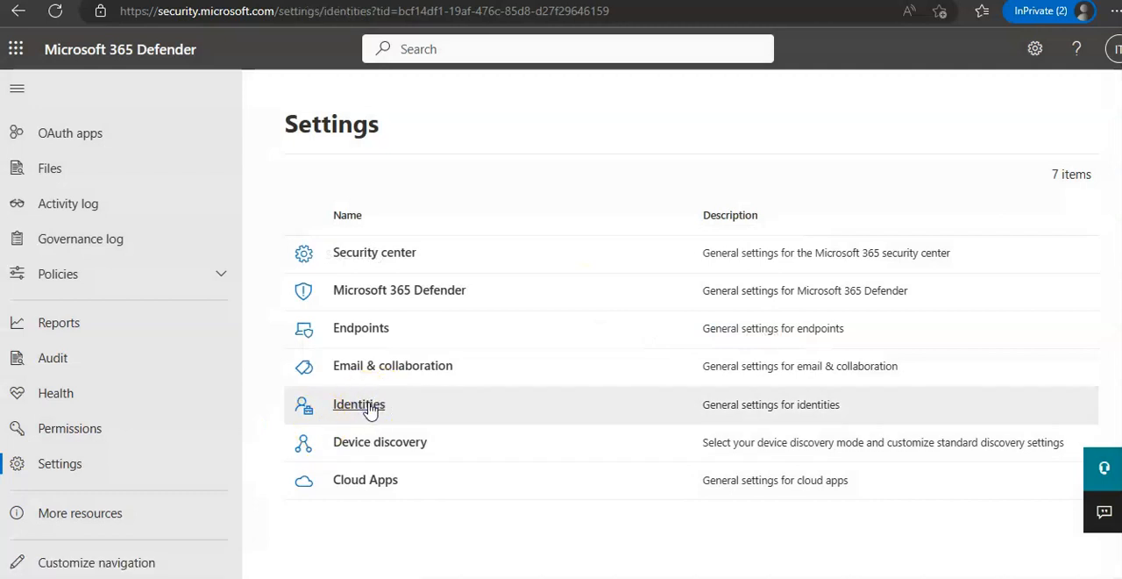
click(359, 404)
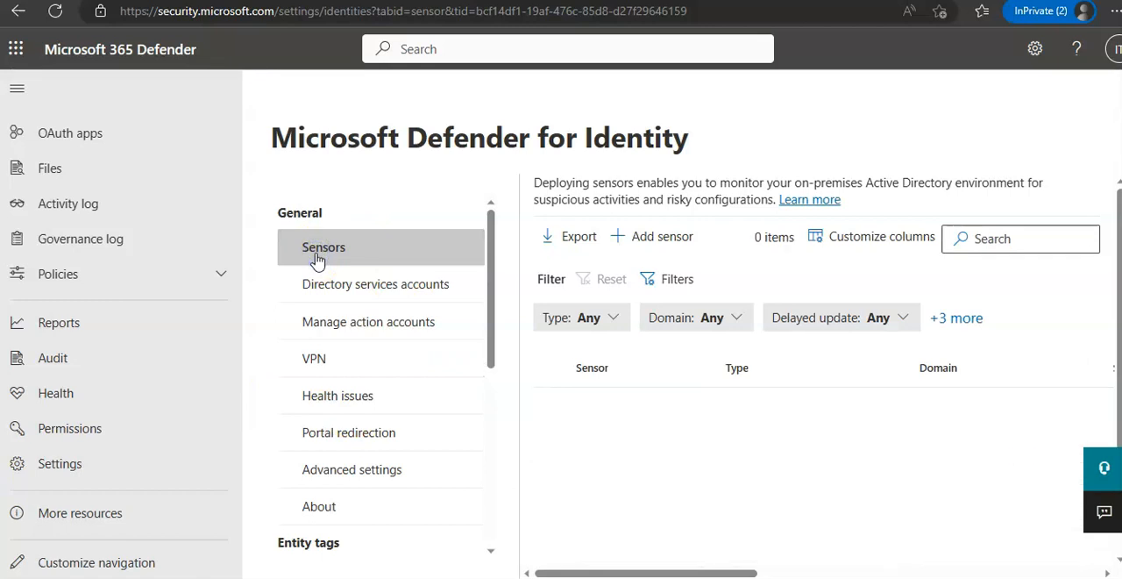
mouse_move(782, 368)
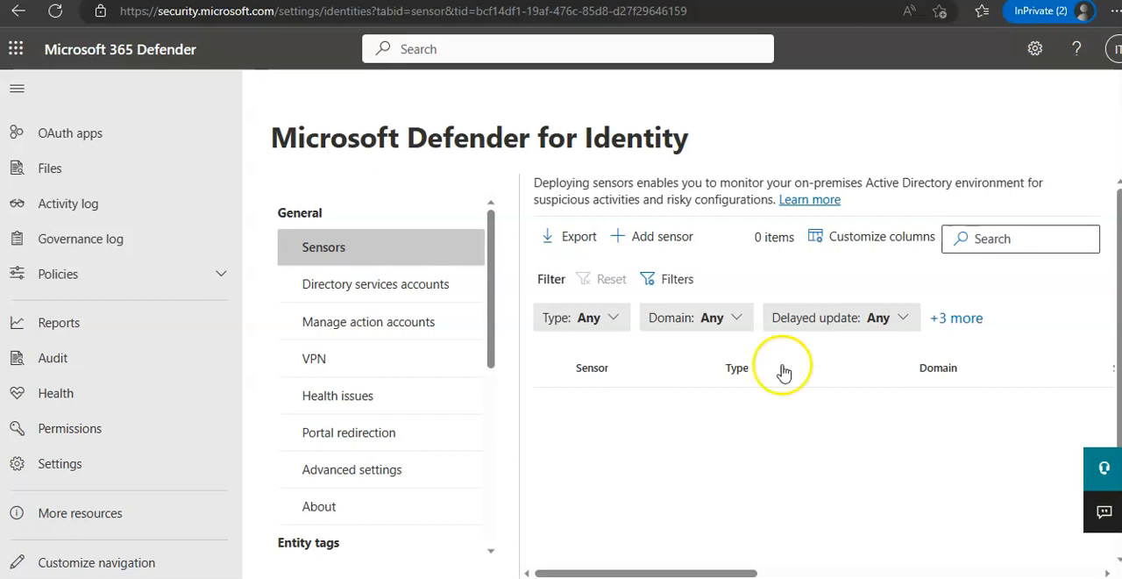
click(652, 236)
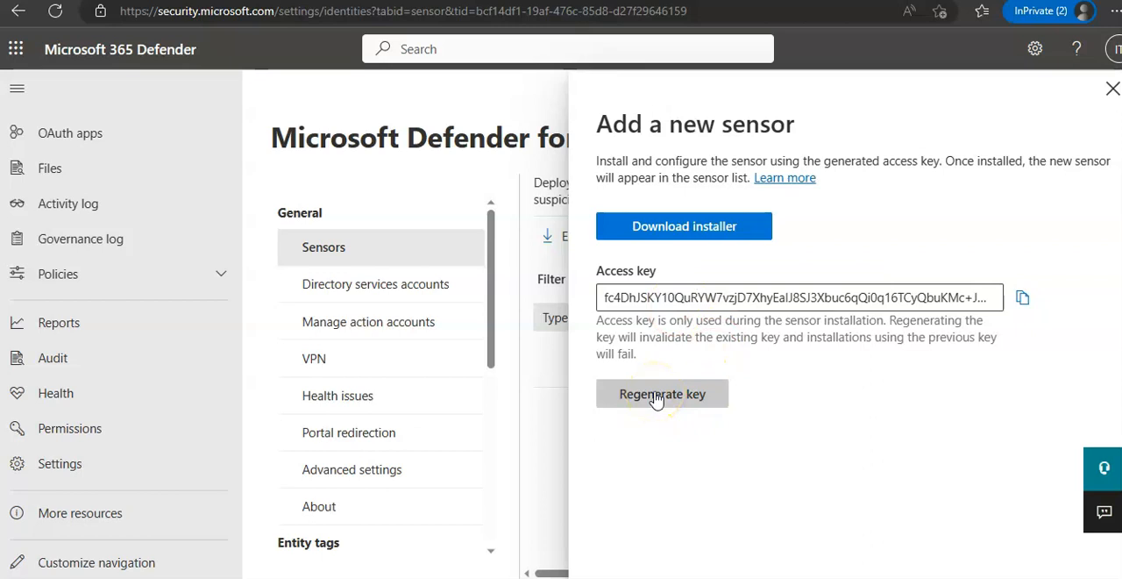
mouse_move(846, 392)
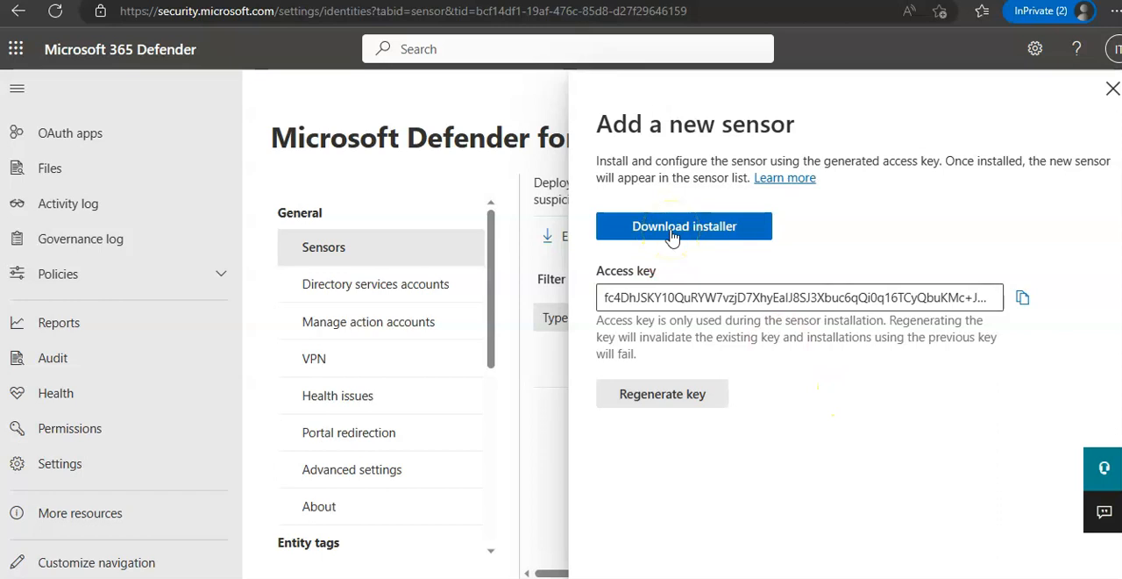
mouse_move(1112, 92)
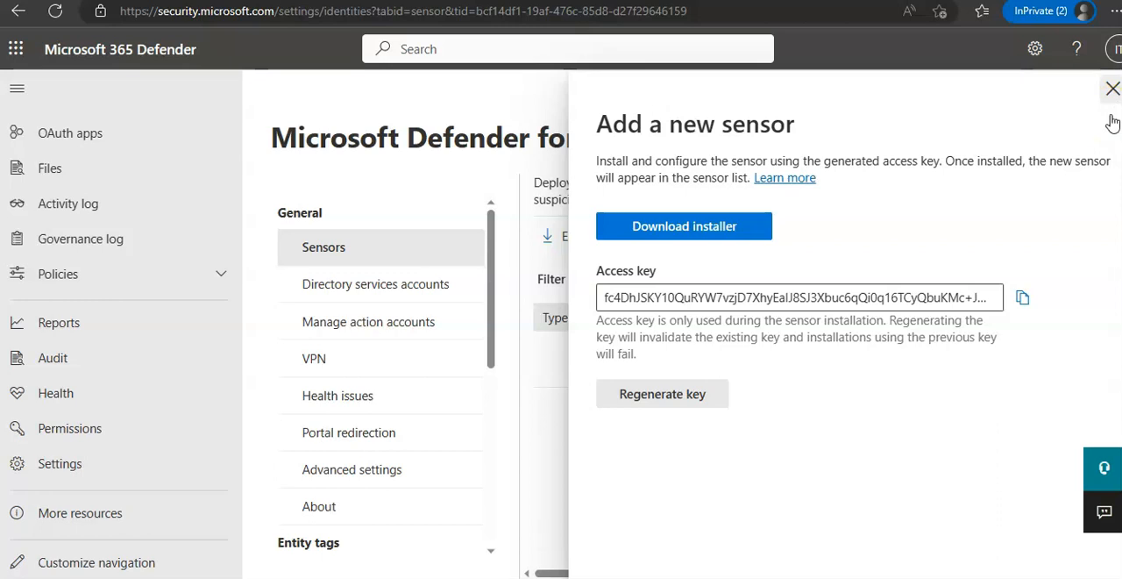
mouse_move(947, 314)
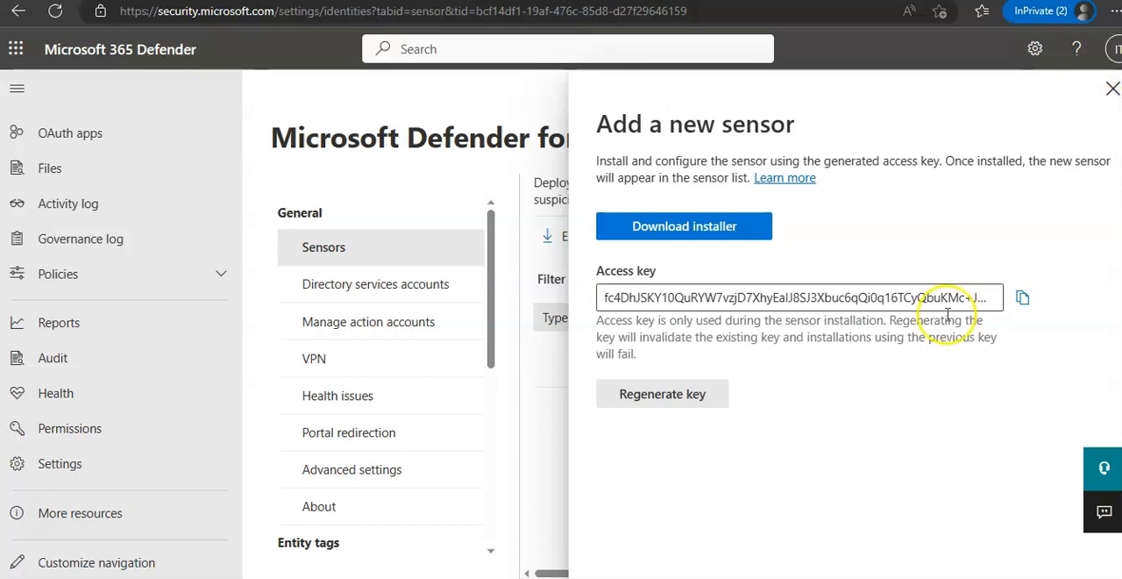
click(1112, 89)
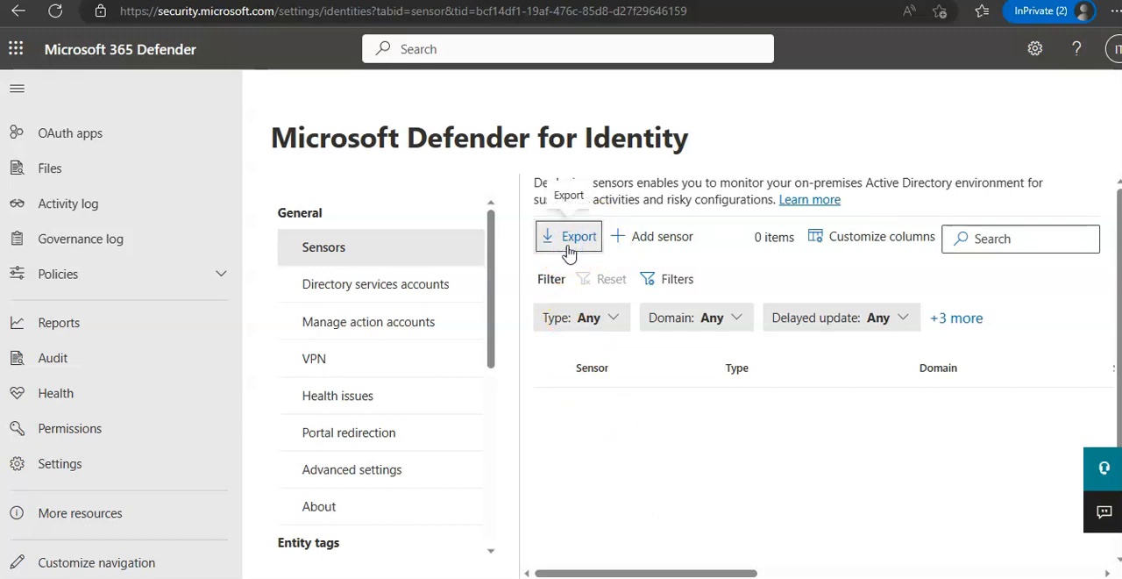
- Export the empty sensor list and open the downloaded Sensors.csv
click(981, 12)
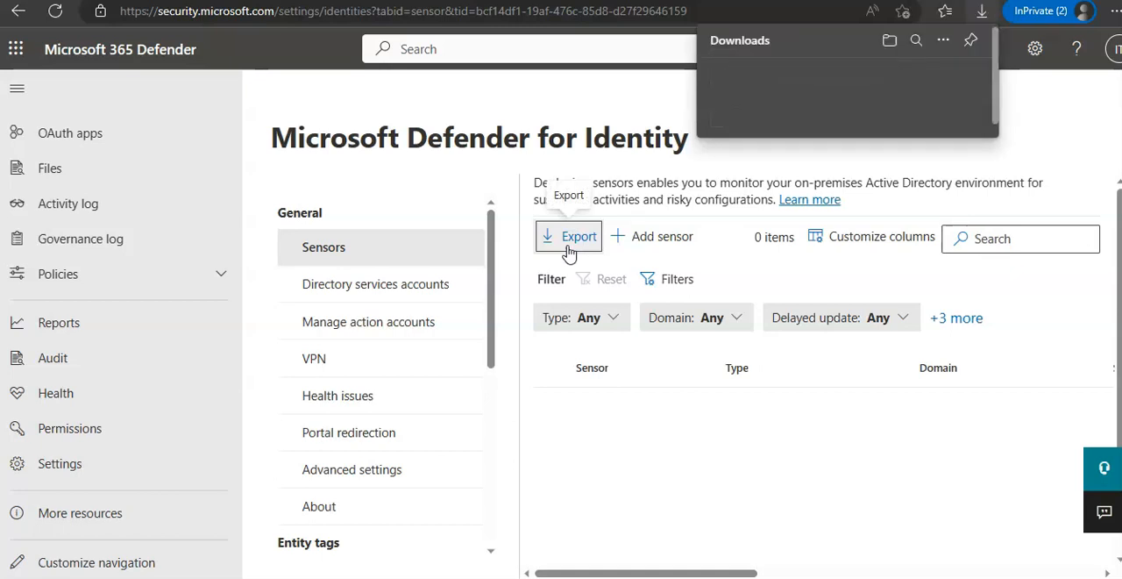
click(568, 235)
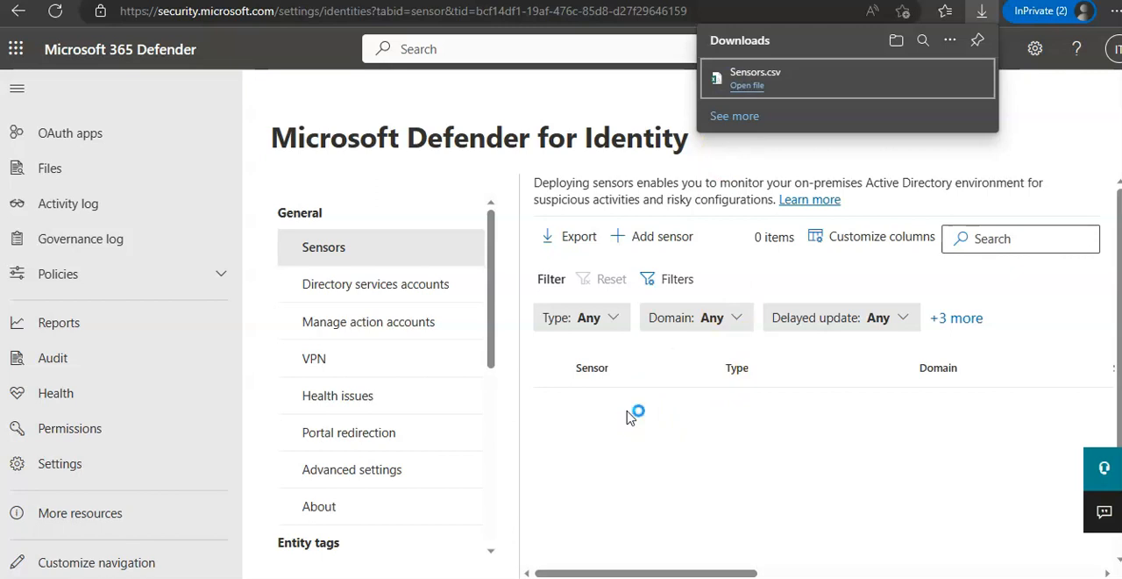
click(747, 85)
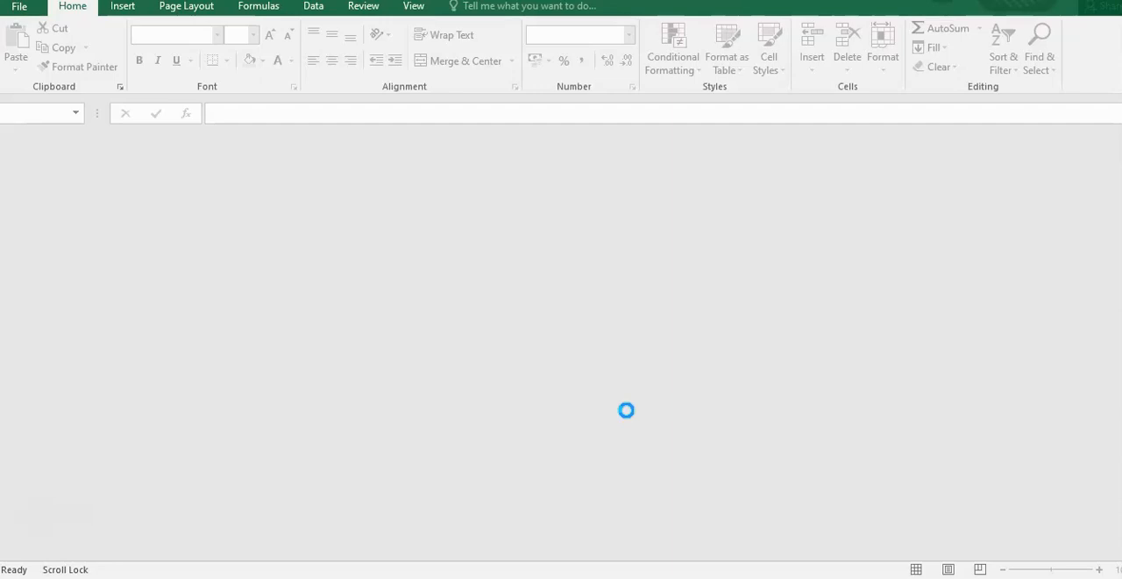
- Open Sensors.csv in Excel and AutoFit the header columns Sensor through Created
text(Sensor)
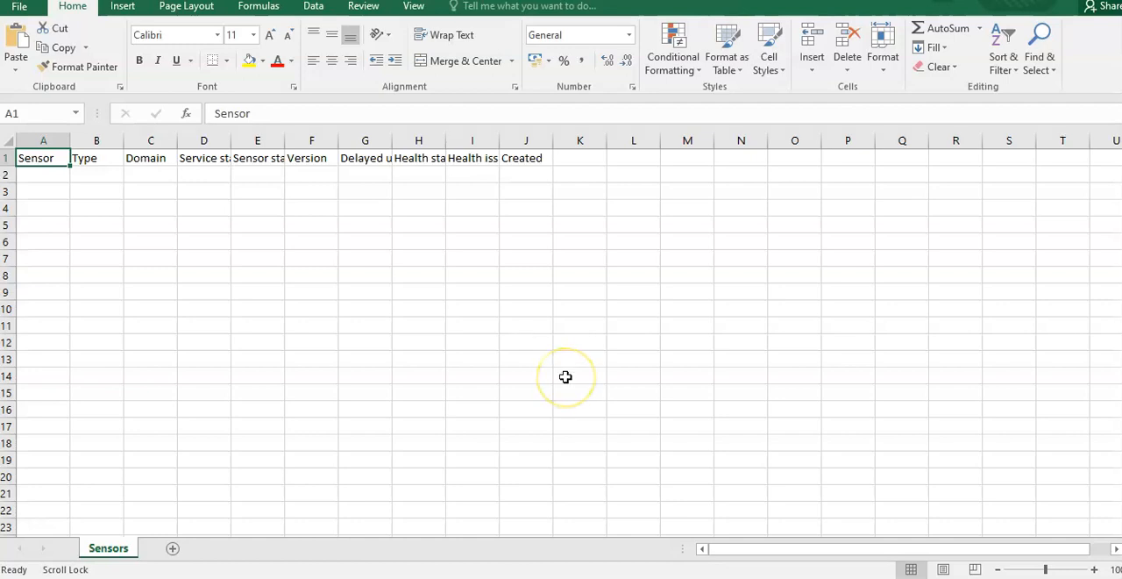
mouse_move(566, 377)
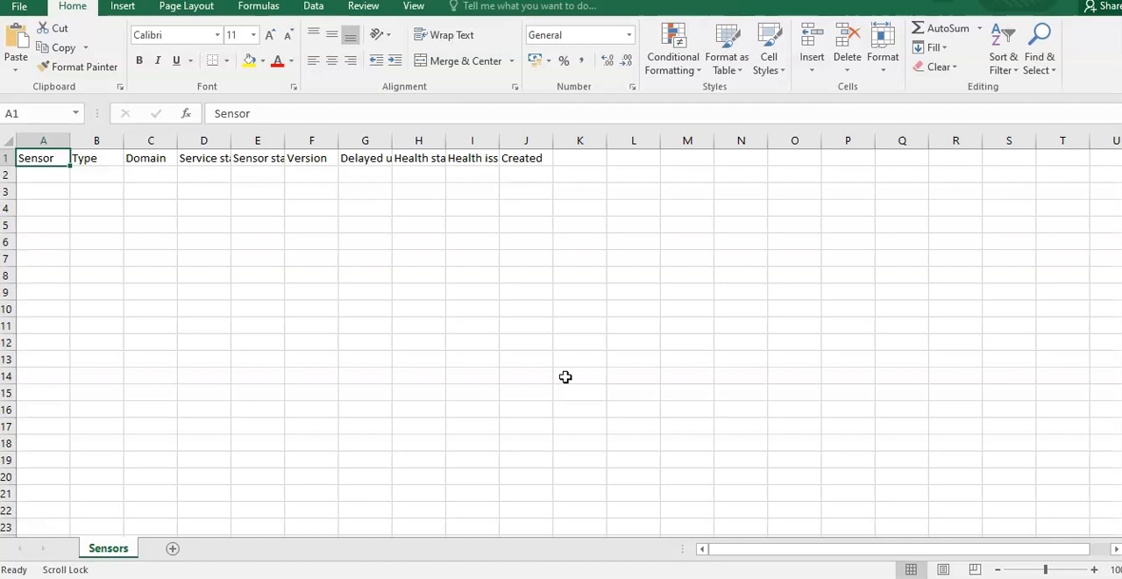
mouse_move(13, 465)
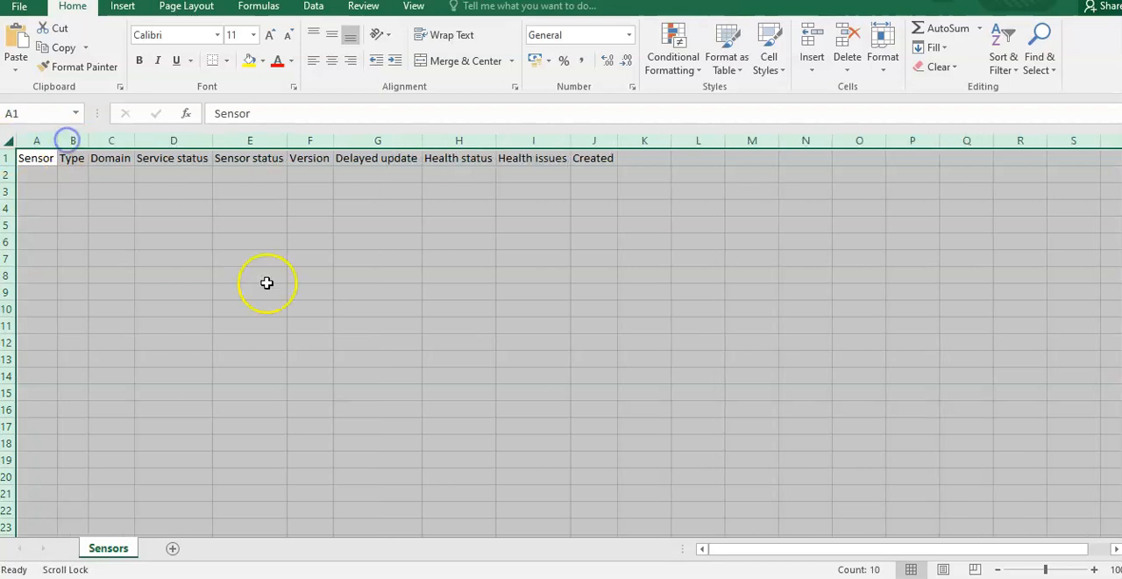
mouse_move(510, 226)
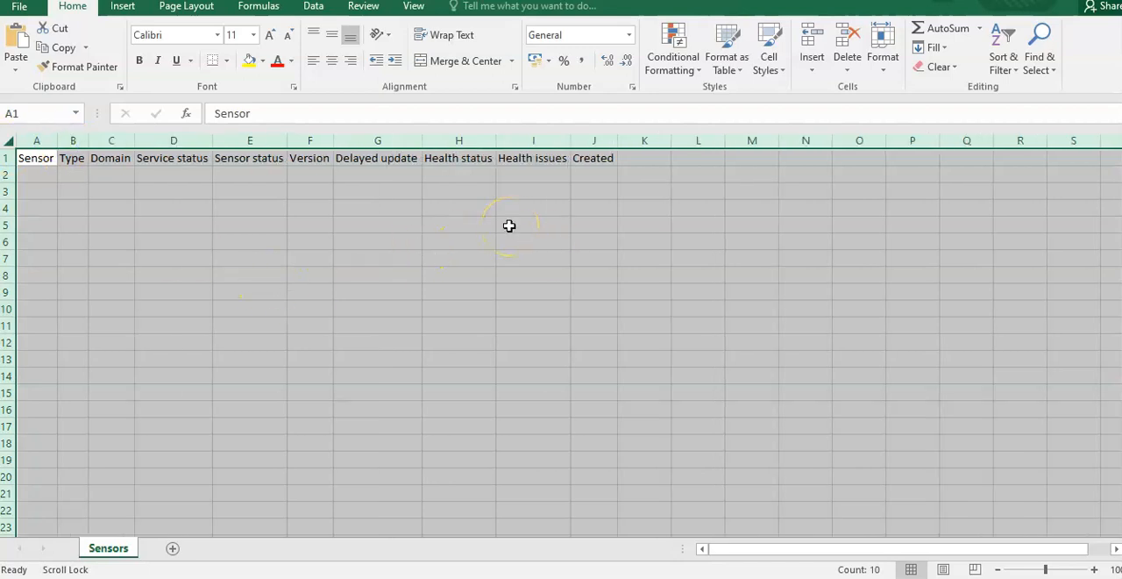